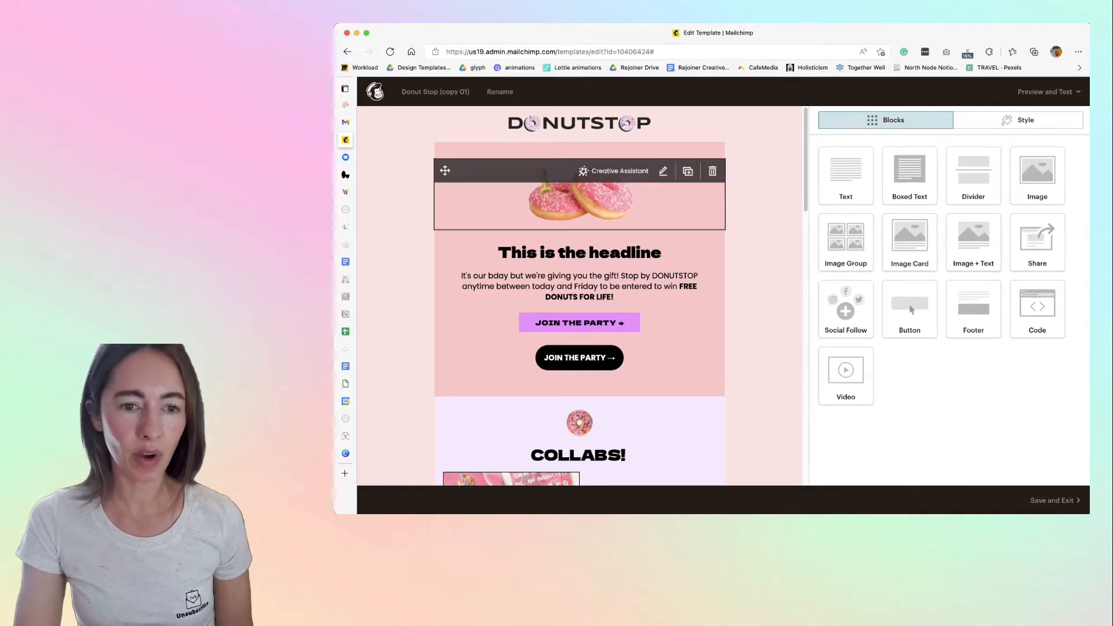
Replace the header image with square.jpg from Content Studio, then start picking rectangle.jpg.
left_click(579, 193)
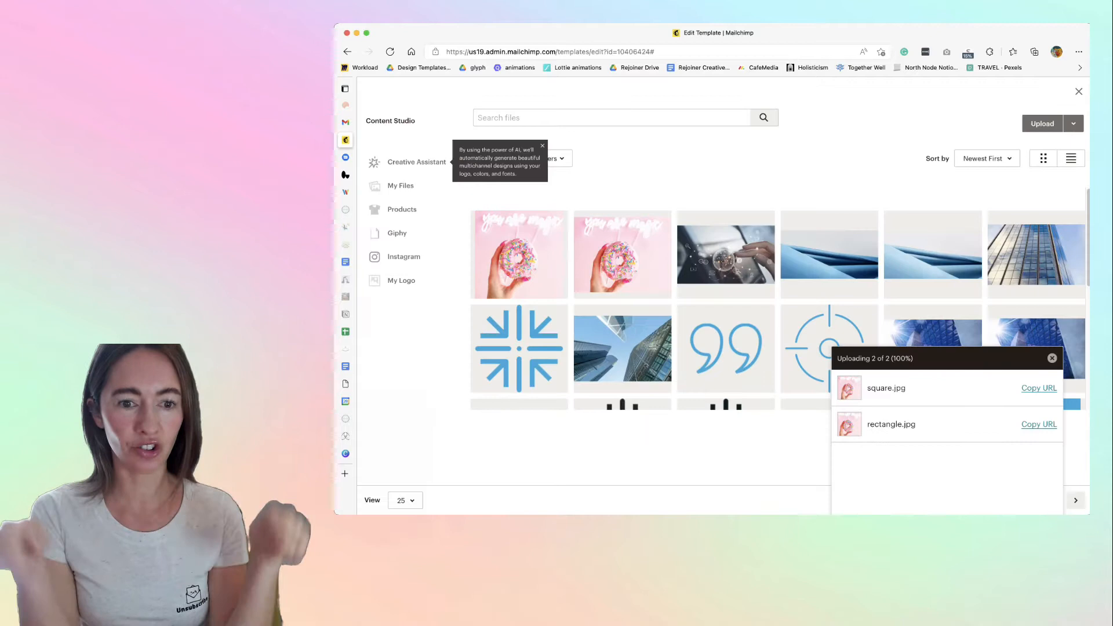
left_click(519, 254)
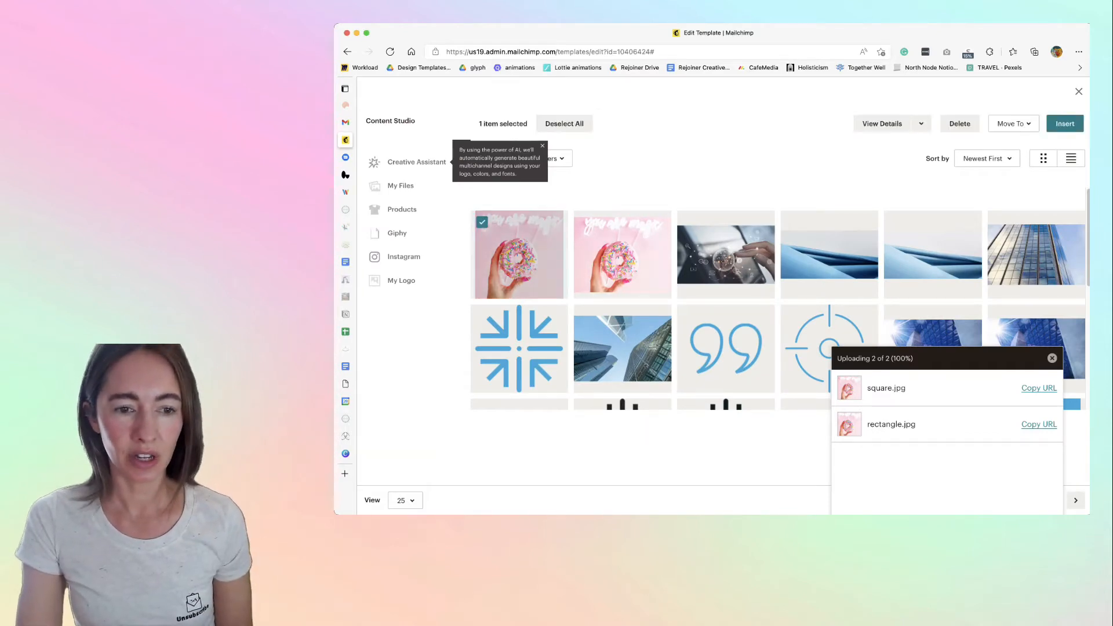
left_click(1065, 123)
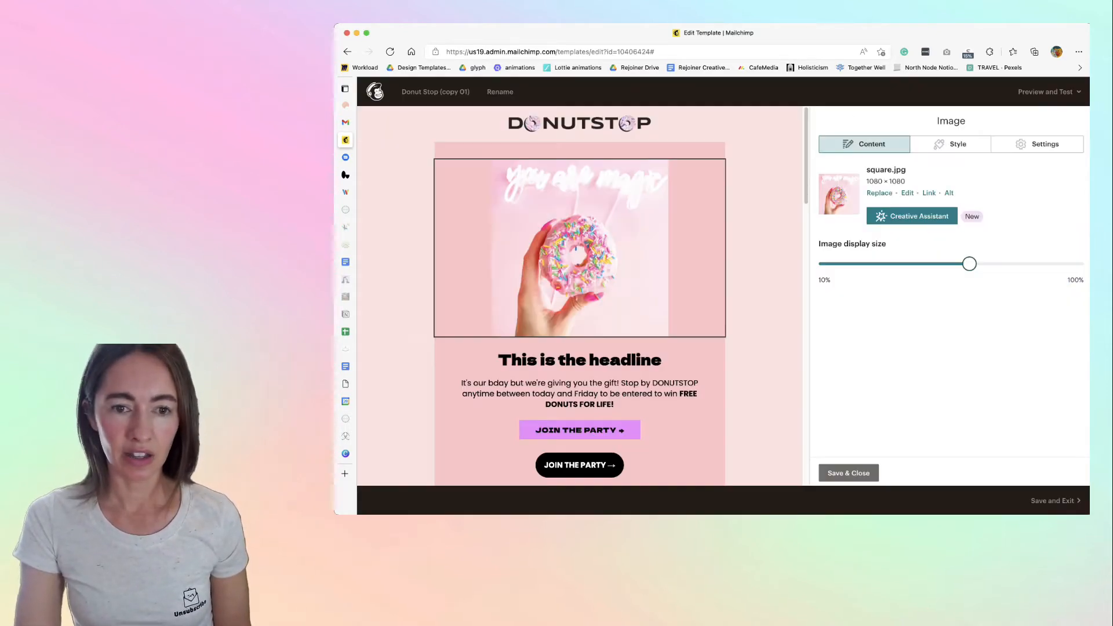
left_click(957, 145)
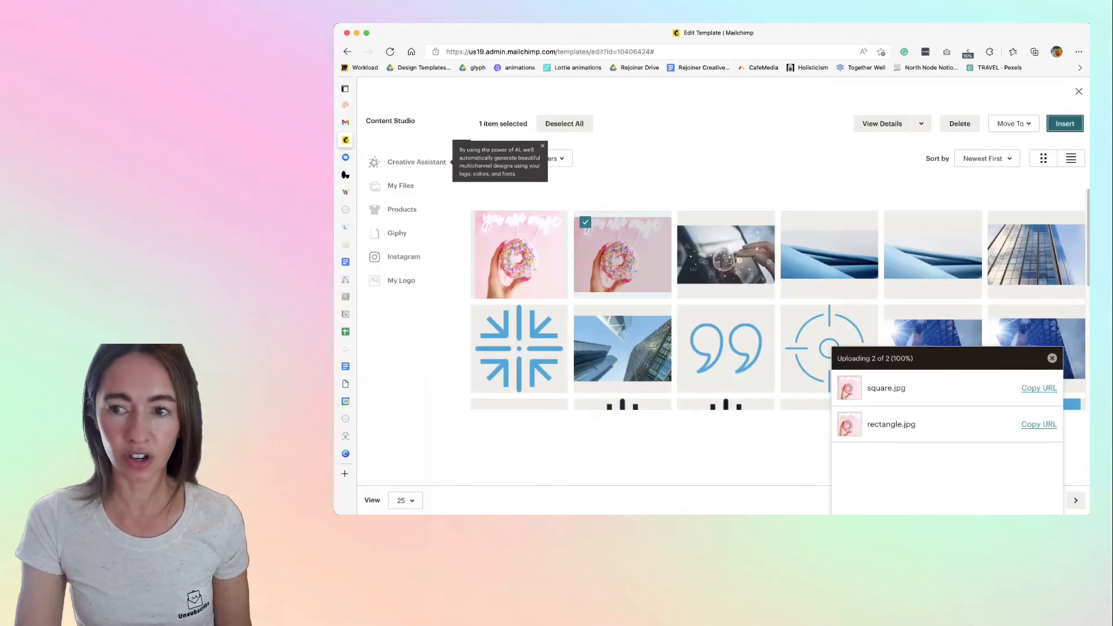
Insert rectangle.jpg into the image block and set Rounded corners to Less.
left_click(1064, 123)
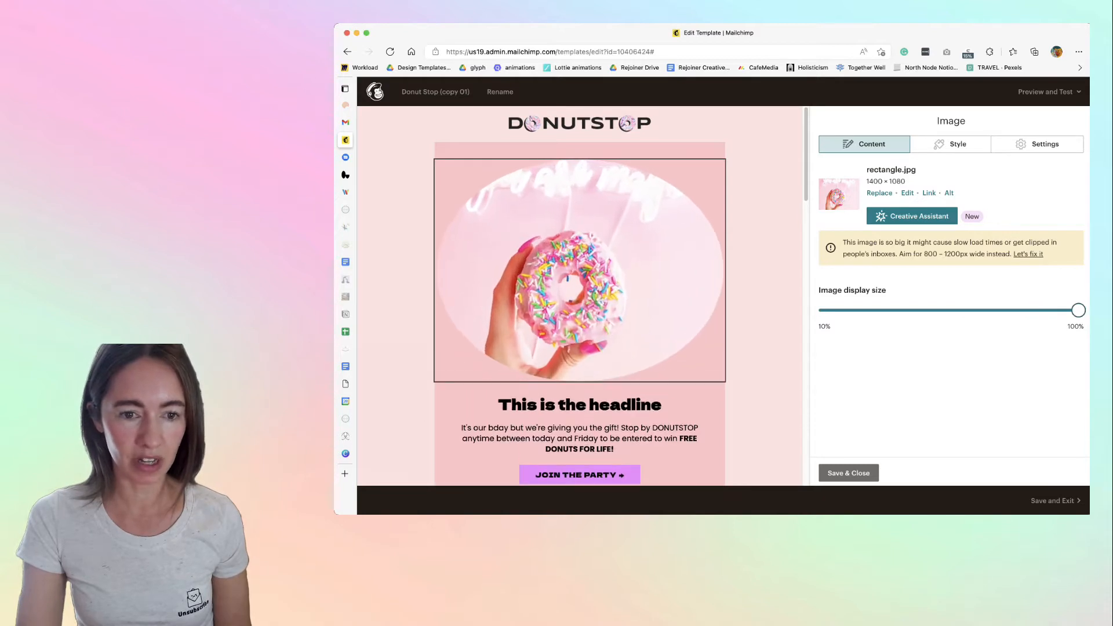
left_click(956, 143)
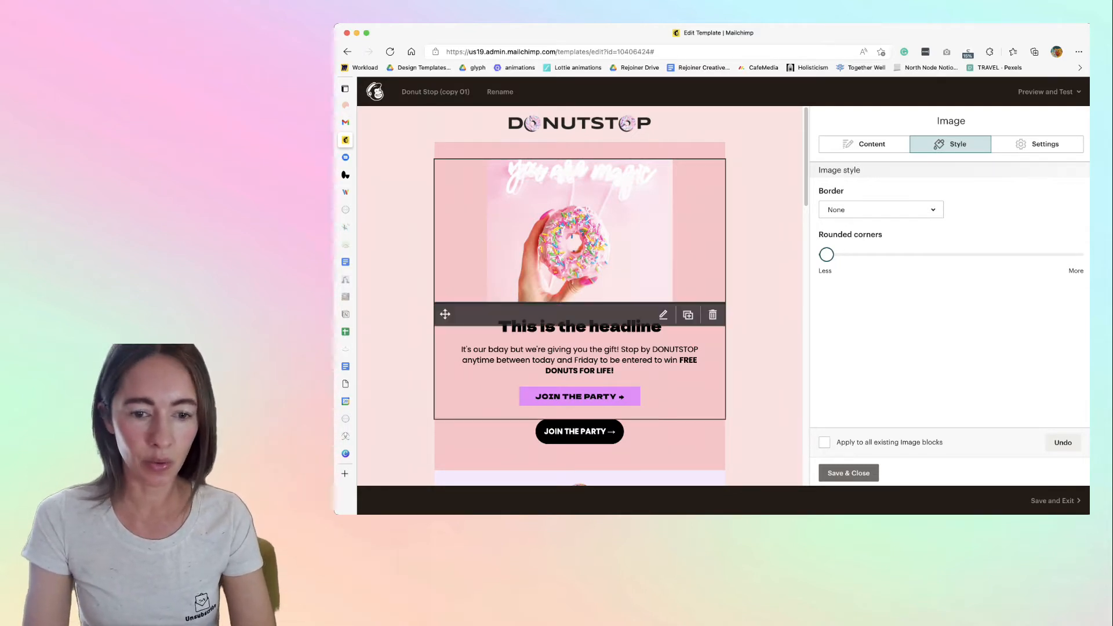
Switch from the Mailchimp editor to the Canva browser tab.
left_click(580, 360)
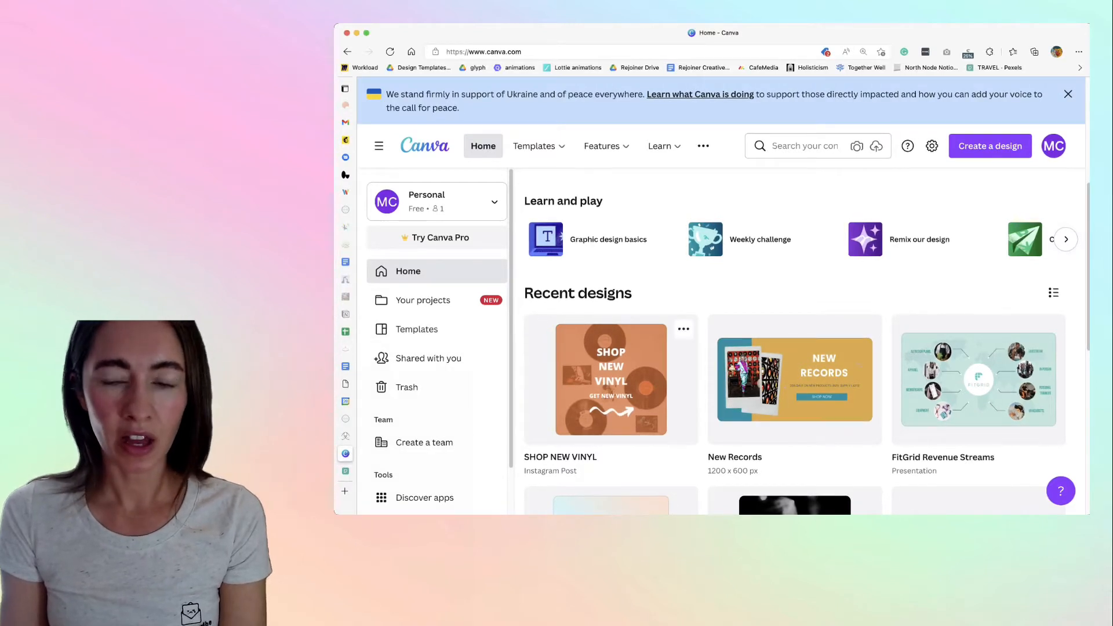
Start a new Instagram Post design from Canva's Create a design menu.
left_click(990, 146)
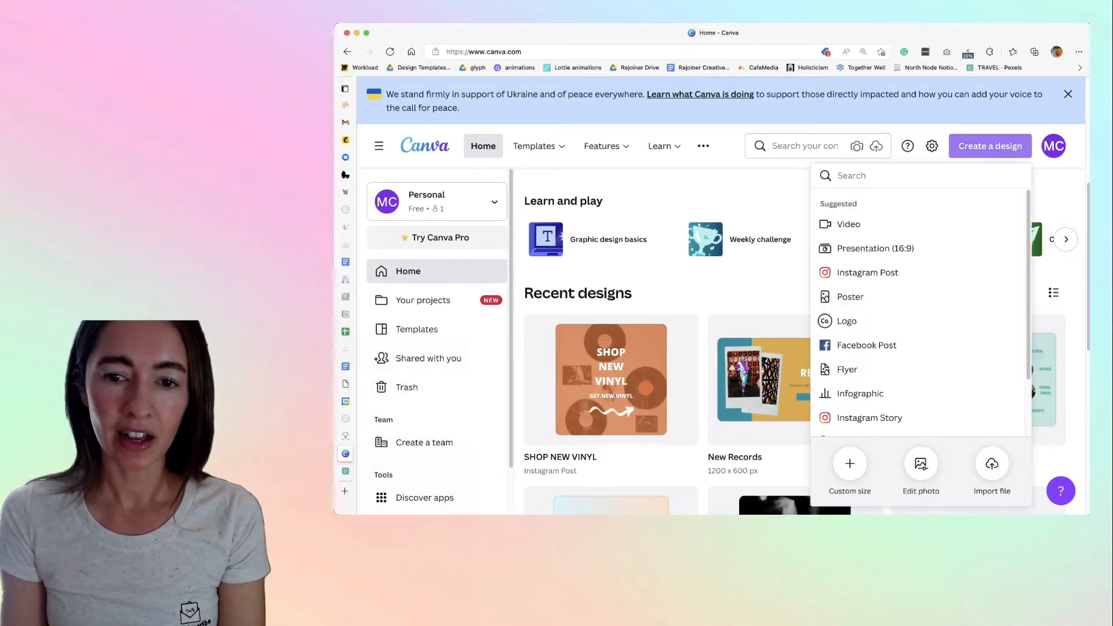
mouse_move(867, 272)
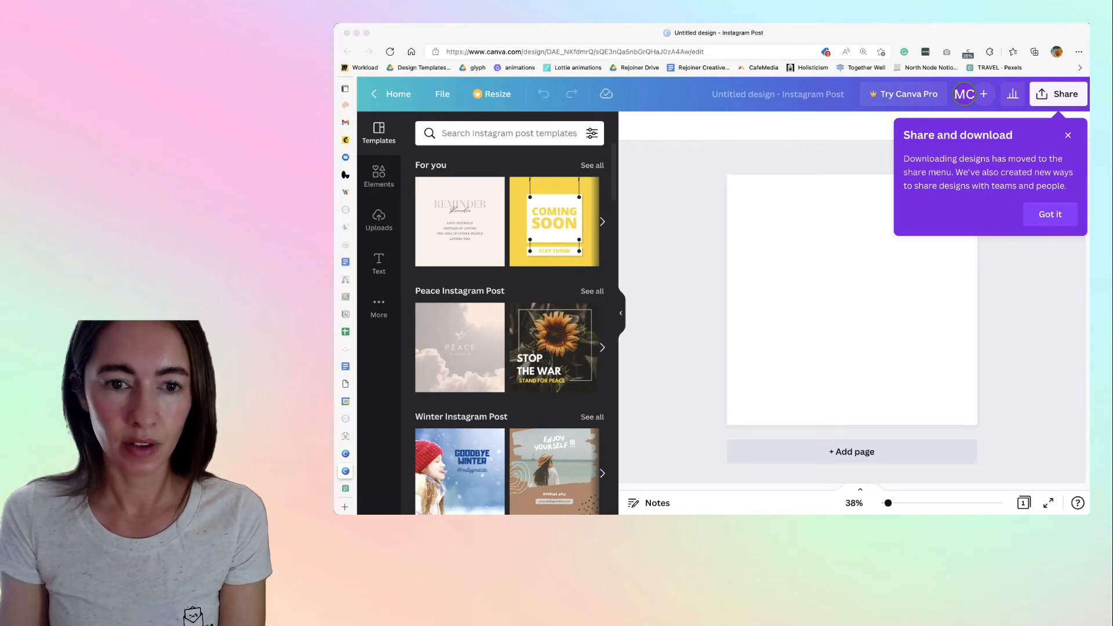
Add the uploaded donut photo, enlarge it to cover the whole page, and bring up the download options.
left_click(379, 220)
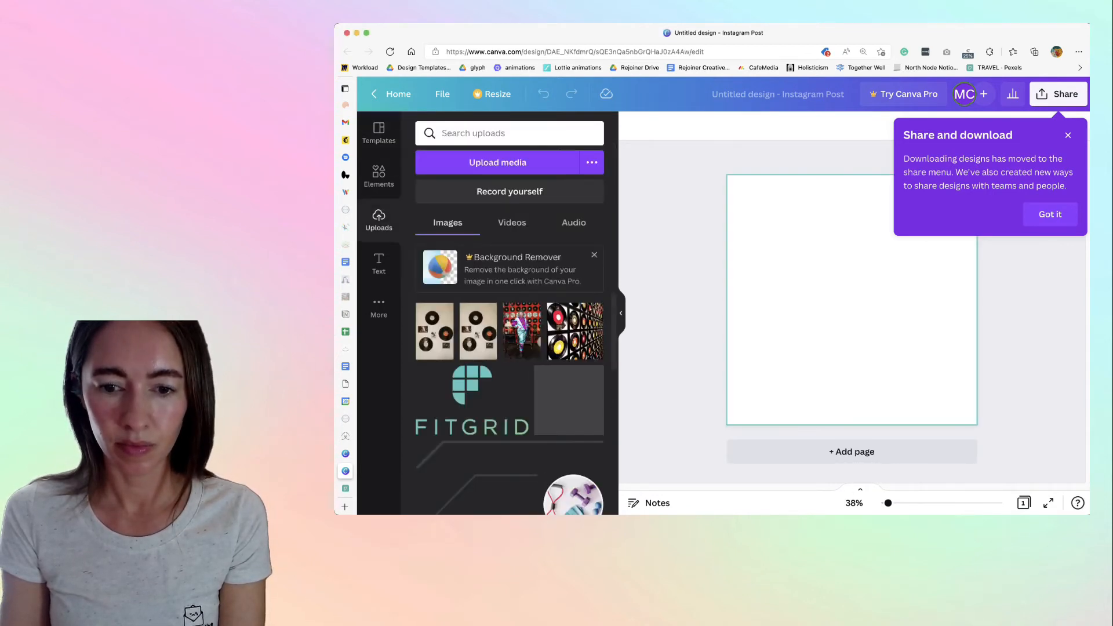
left_click(439, 334)
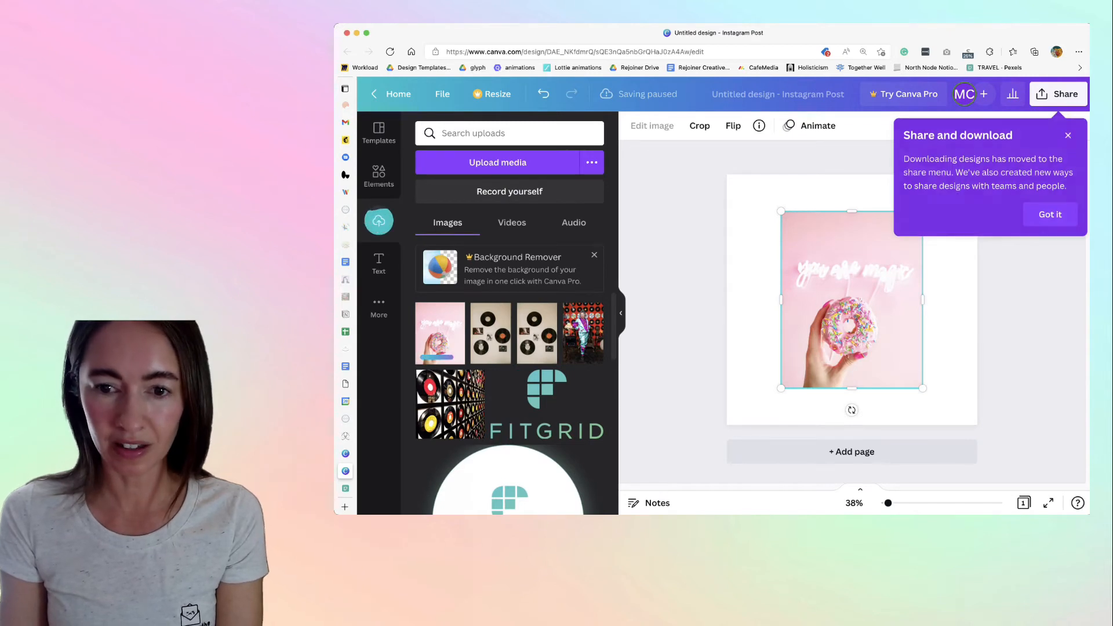
left_click(1050, 215)
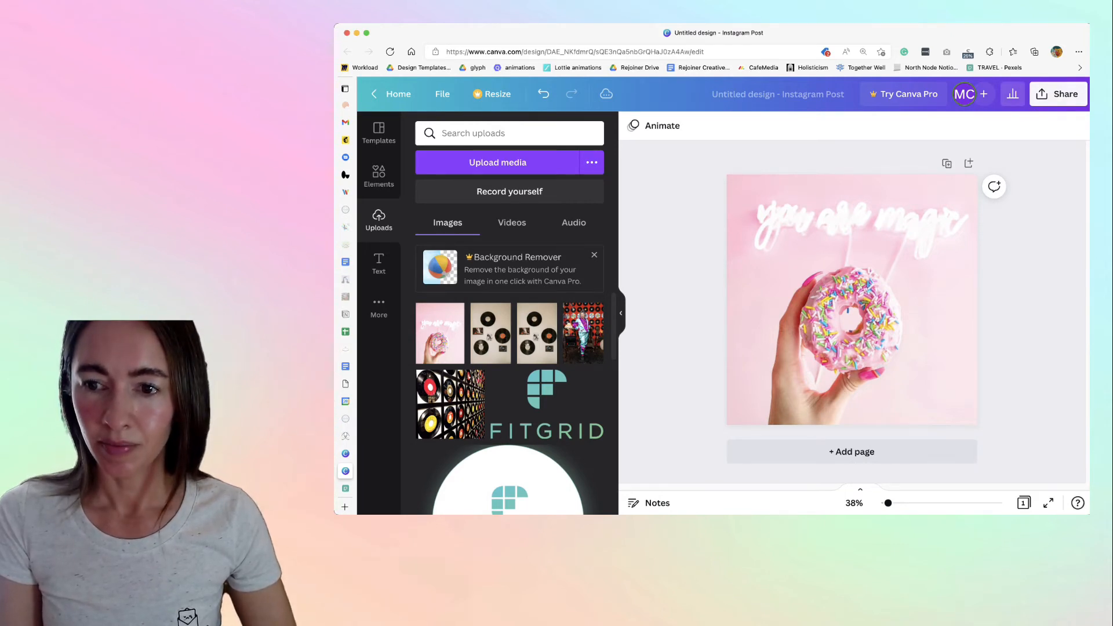
left_click(1057, 94)
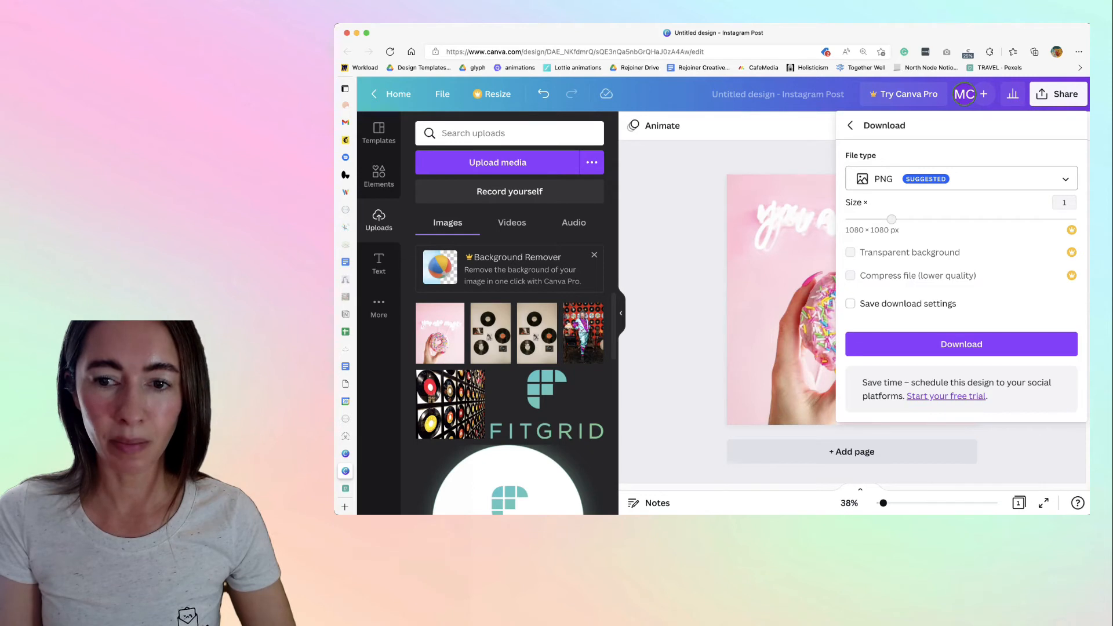
Download the donut Instagram post as a JPG instead of PNG.
left_click(849, 125)
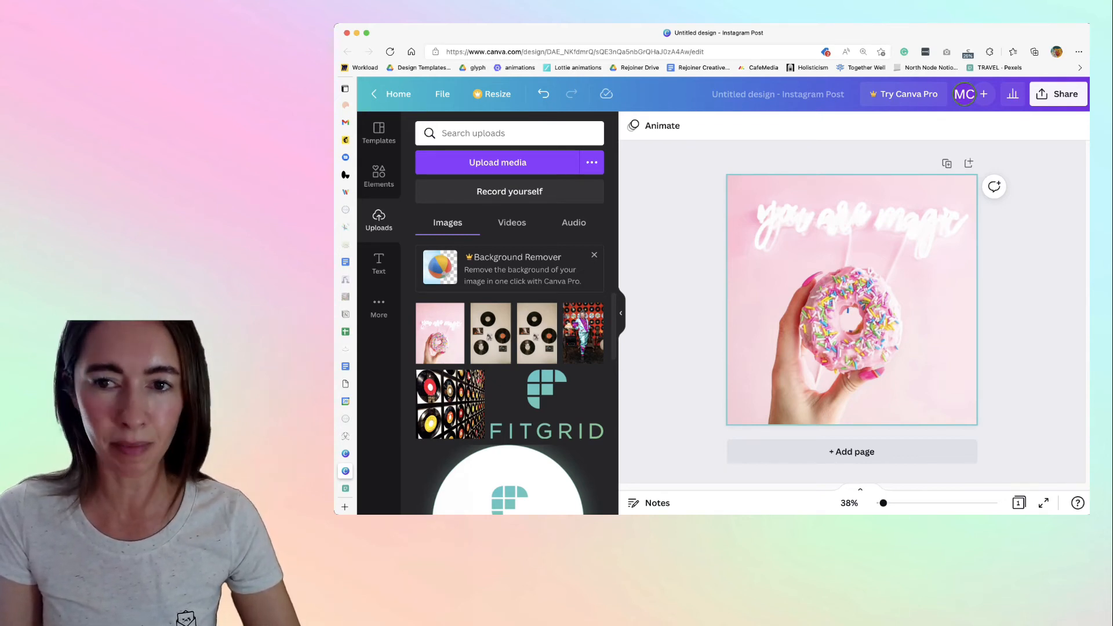
left_click(1057, 94)
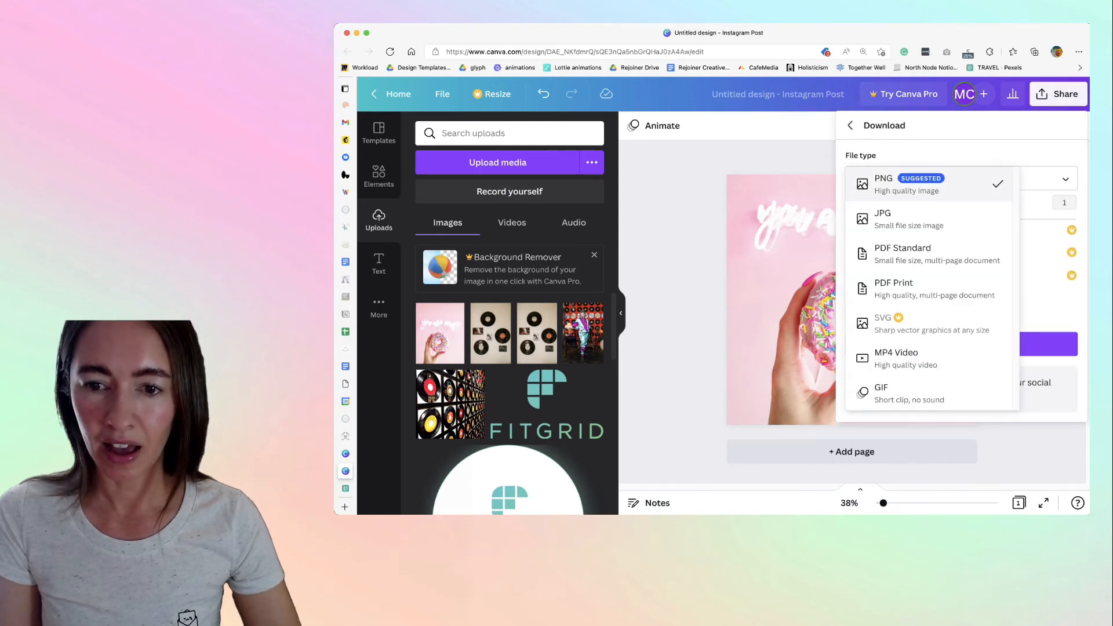
left_click(882, 218)
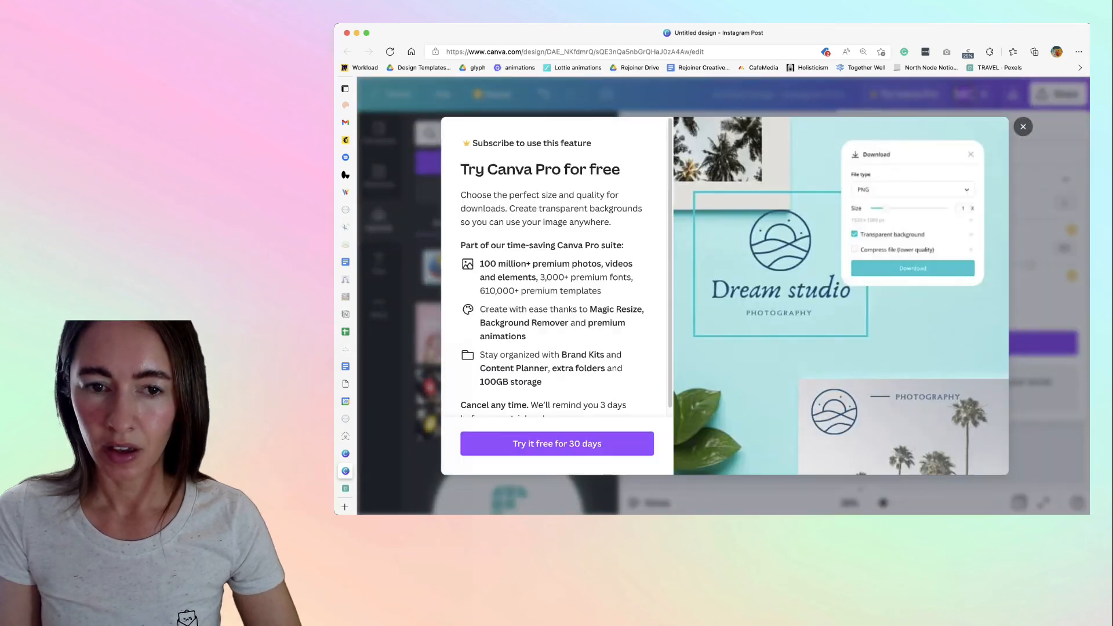
left_click(1023, 126)
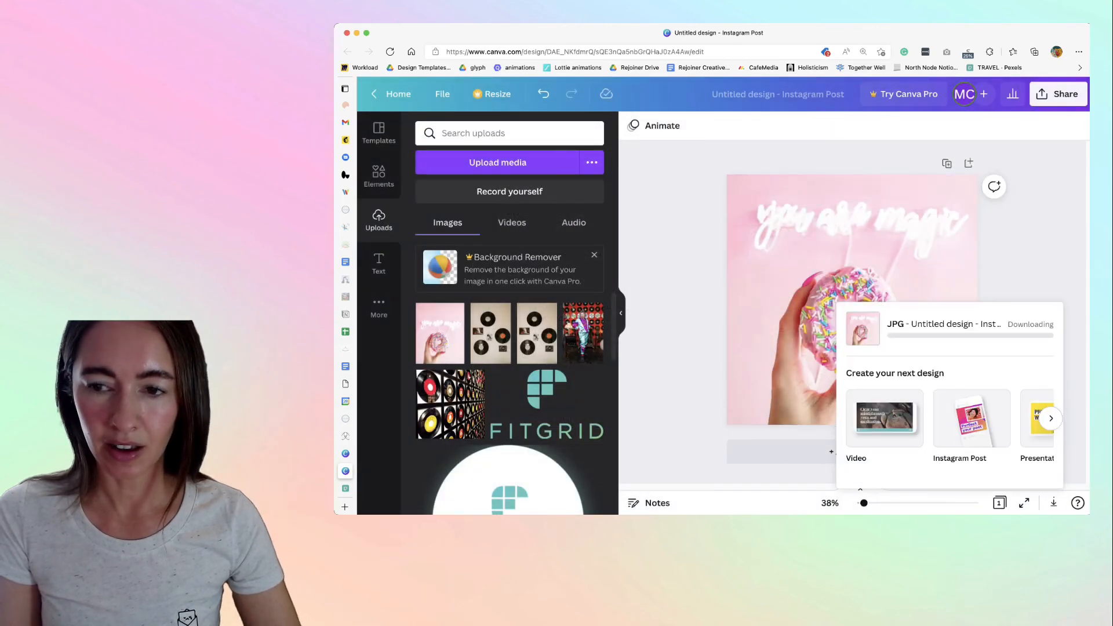